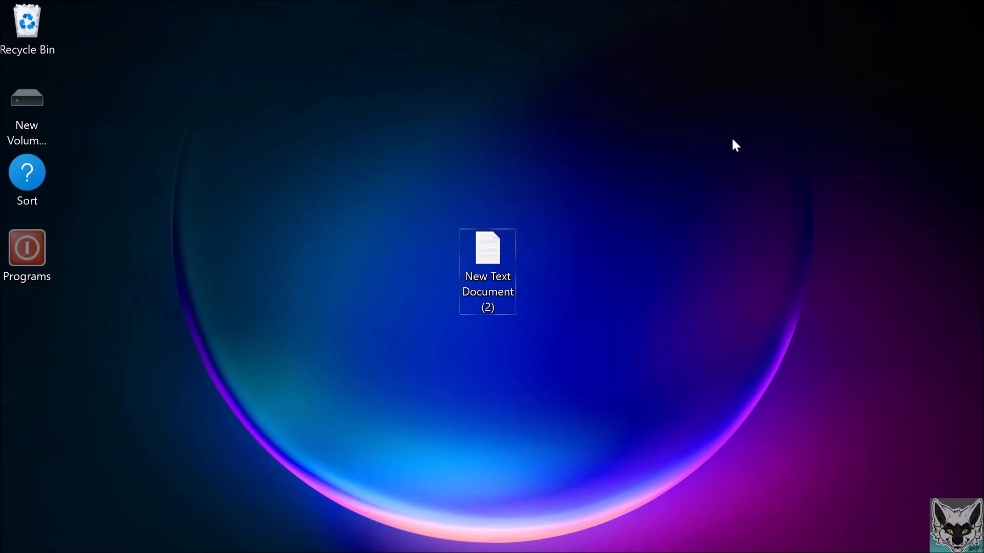
mouse_move(621, 273)
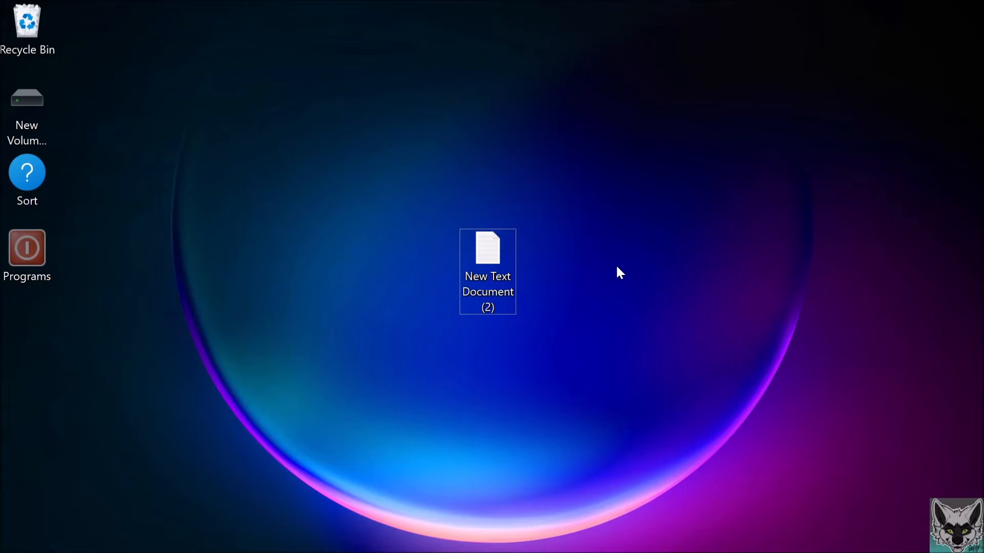
Step: Open New Text Document (2) in Notepad and type a line of random letters
click(487, 277)
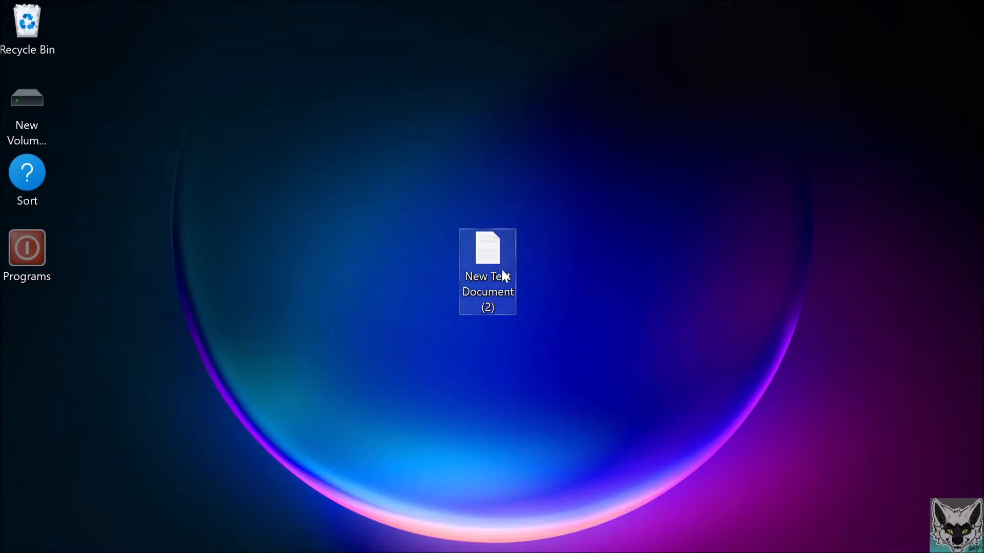
double_click(488, 250)
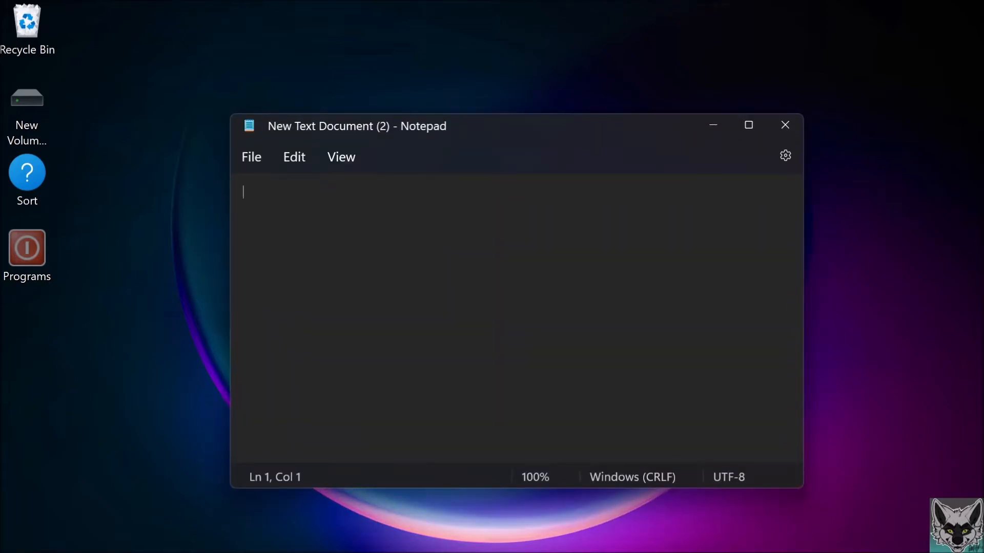
text(kjkskdkakdfalsdks)
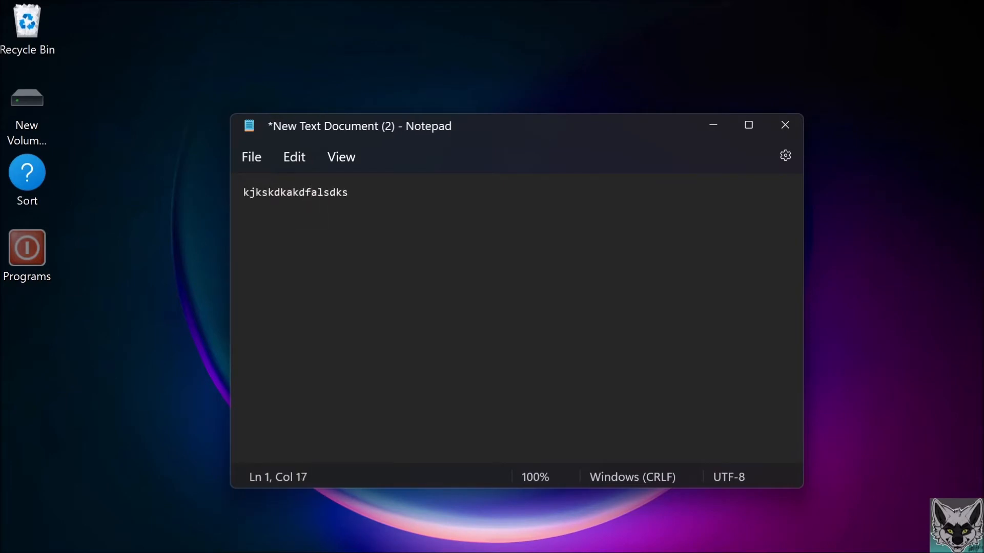
text(dkfksfslalflasfaskdfsa)
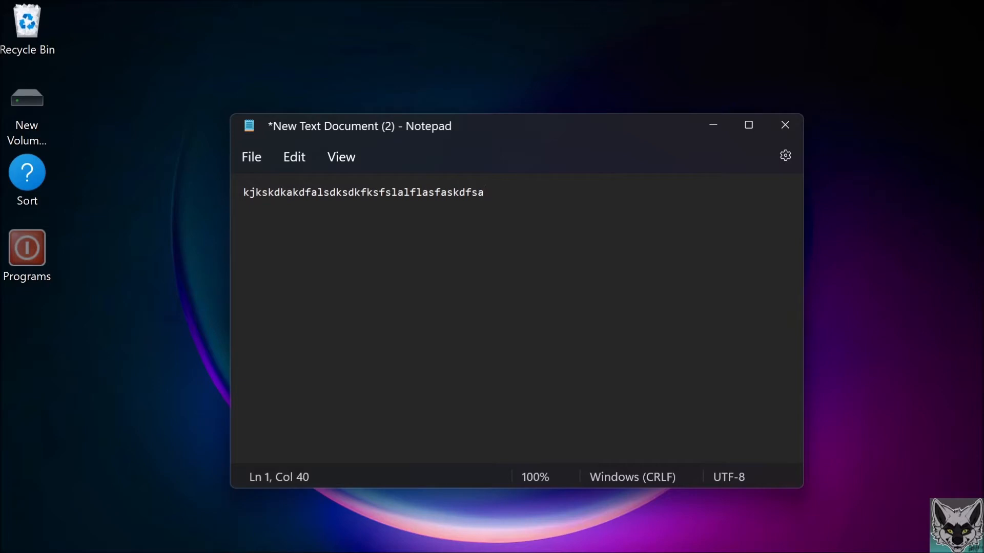
Step: Add a second line of held-down d's, then trim it with Backspace
key(Enter)
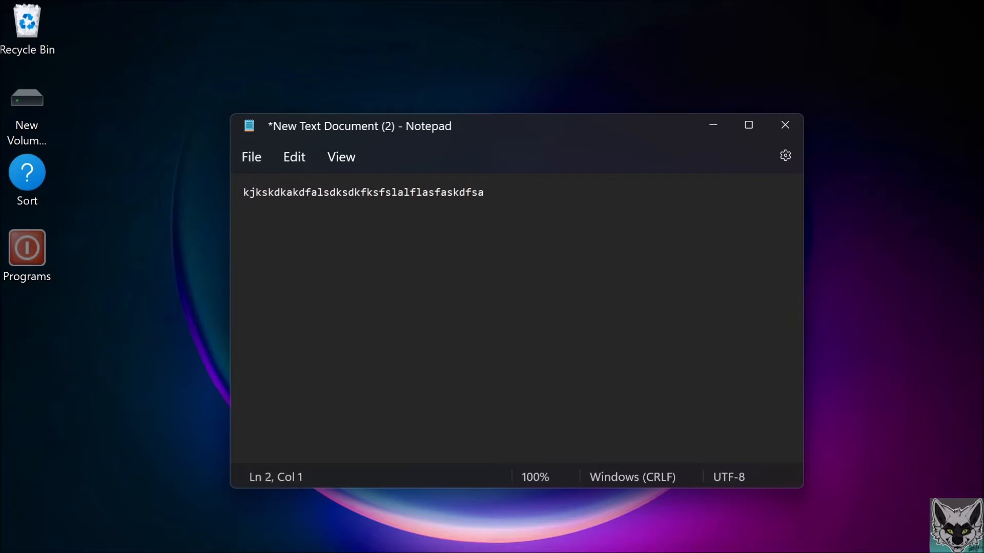
text(dddddddddddddddddddddddddddddddddddddddddddd)
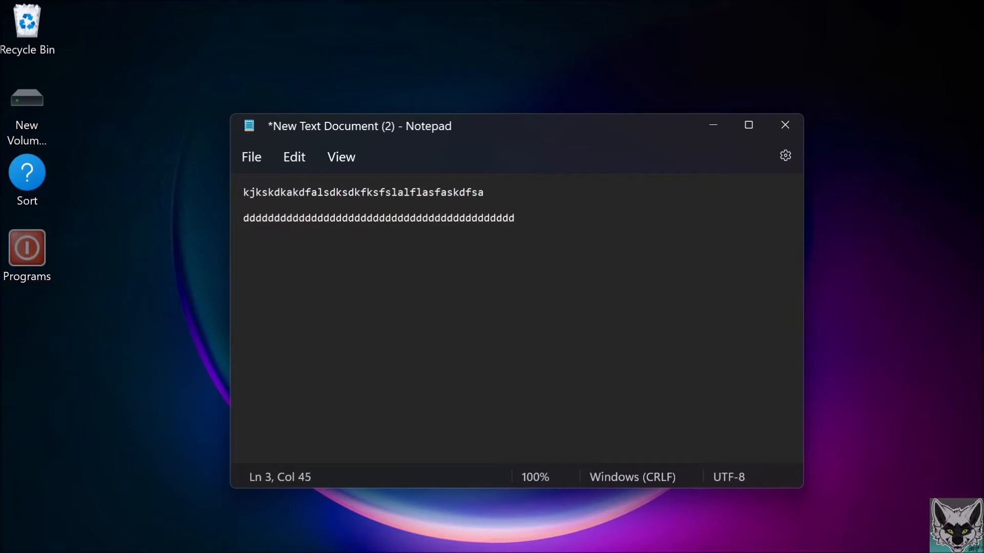
key(Backspace)
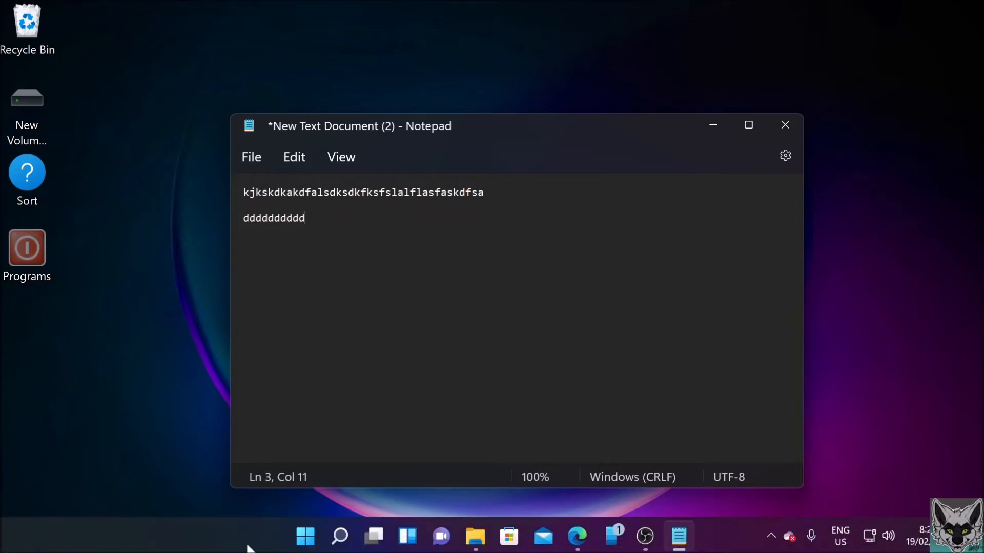
Step: Launch Settings from Start, search 'keyboard', and open the Keyboard Properties window
click(305, 551)
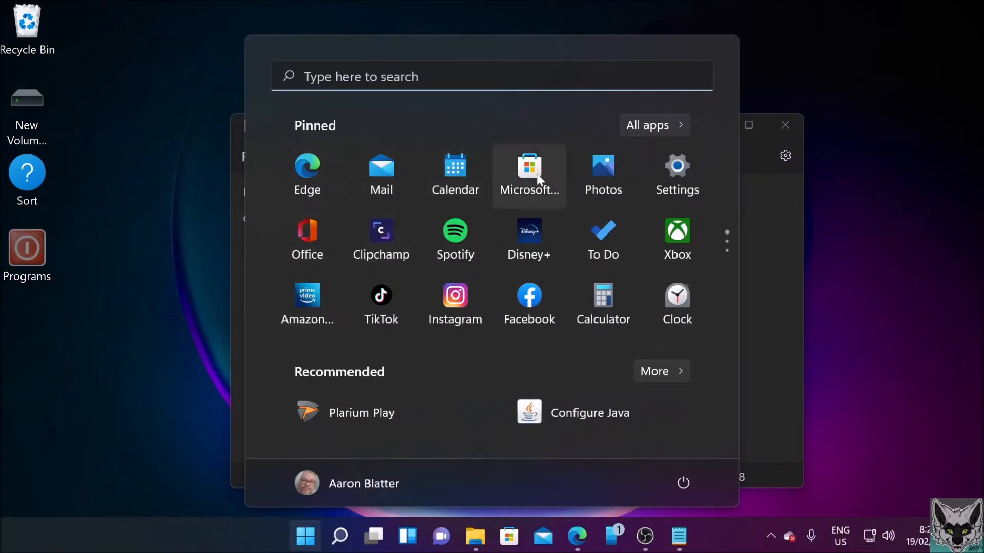
click(529, 169)
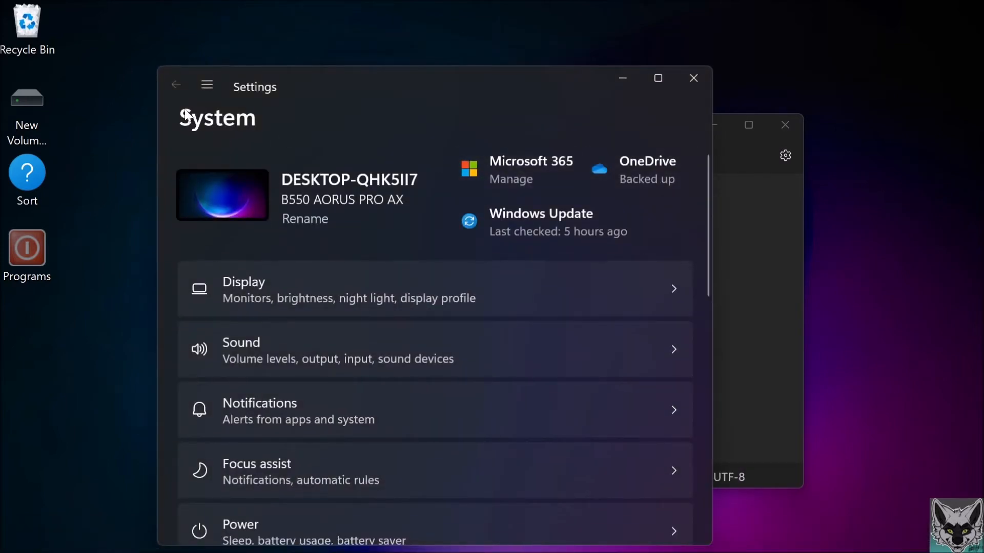
click(207, 85)
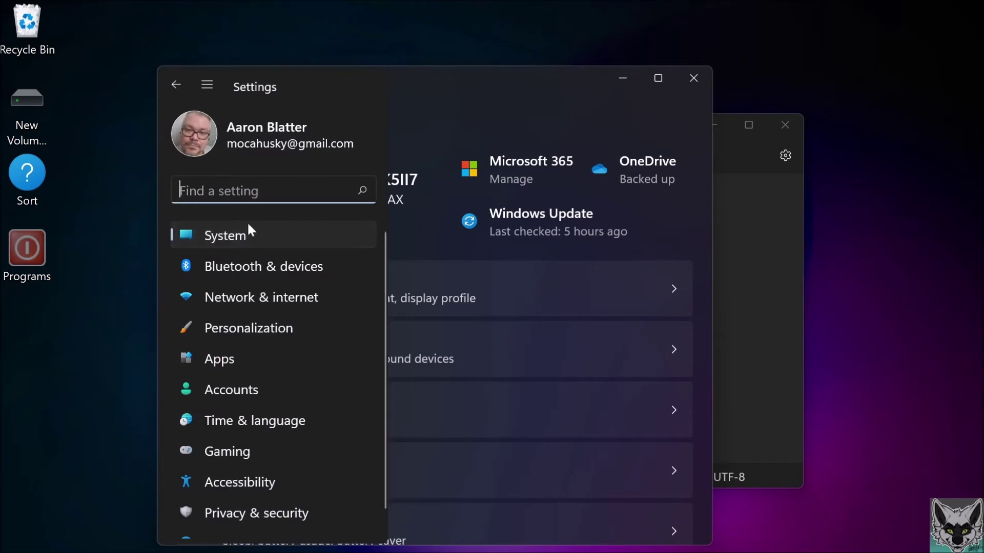
text(keyboard)
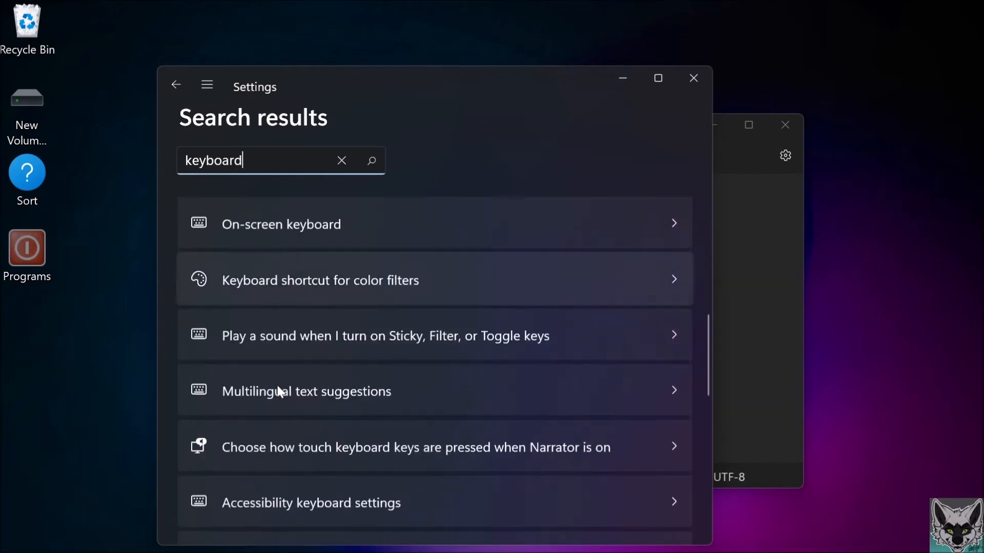
scroll(down, 3)
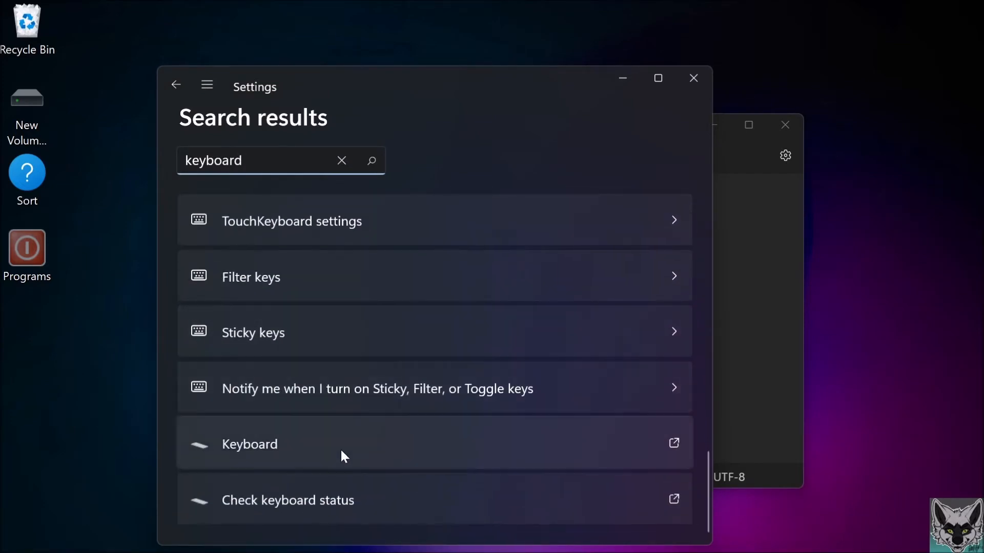
click(249, 444)
text(dddddddddd)
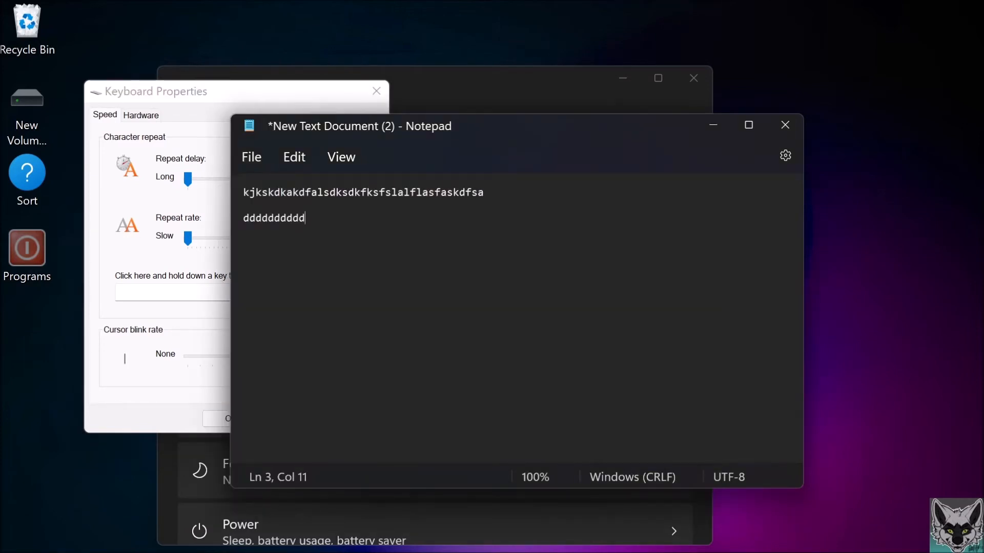
Step: Type 'the quick brown fox jumps over the lazy dog' line, hold G, then delete some g's
text(the quick brown fox)
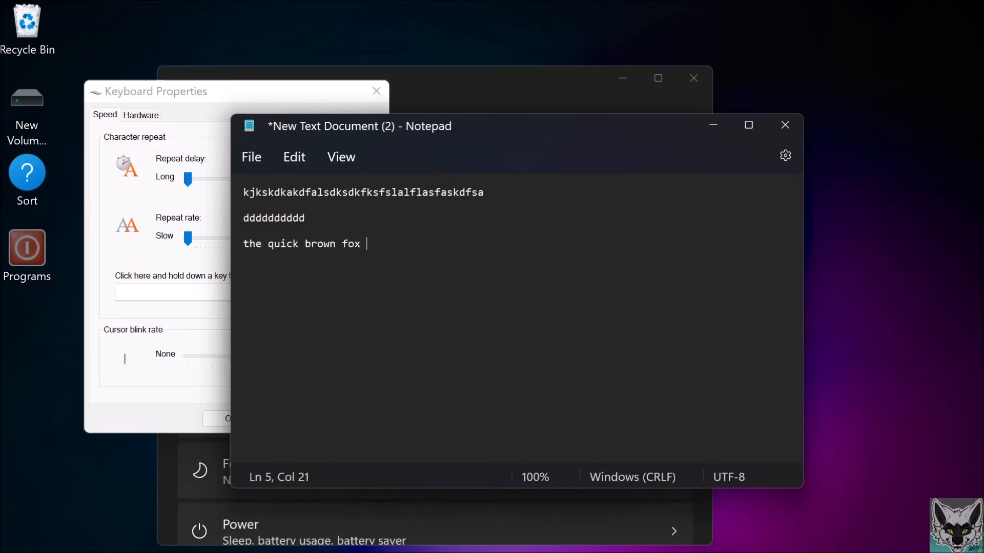
text(jumps over the)
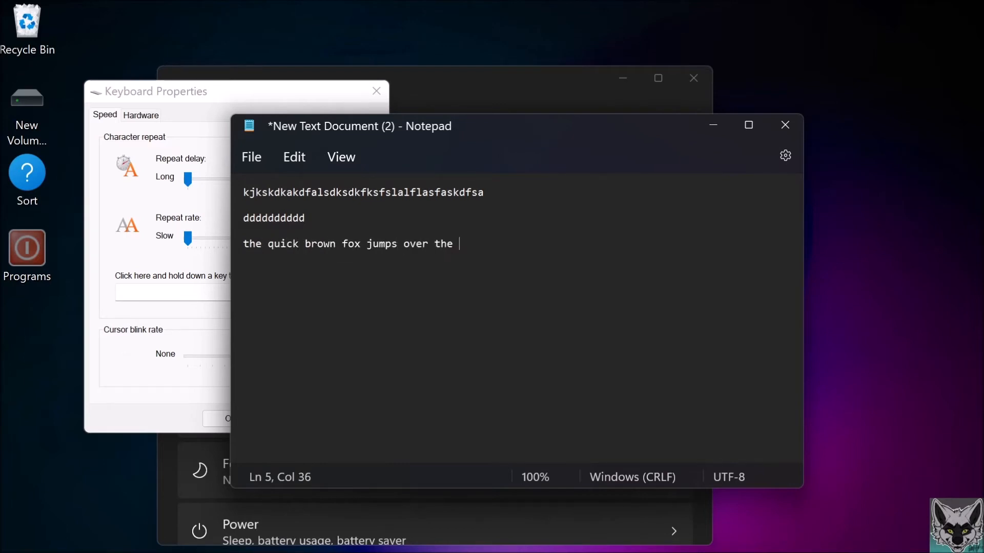
text(lazy dog)
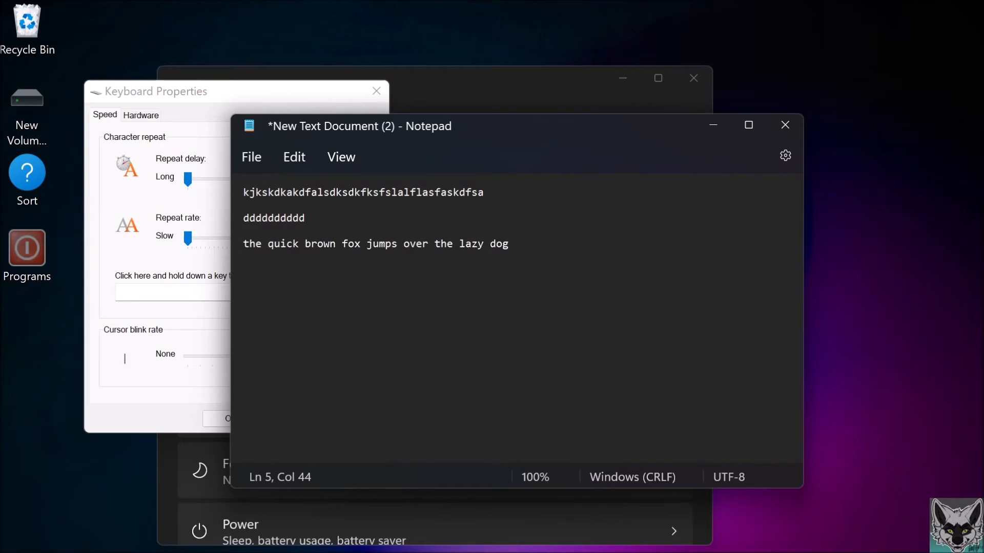
text(gg)
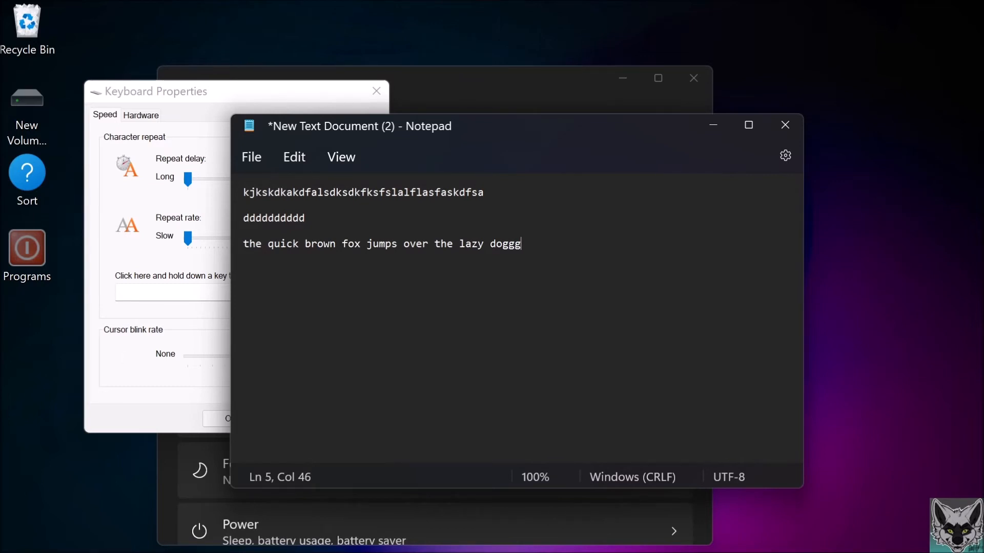
text(gggg)
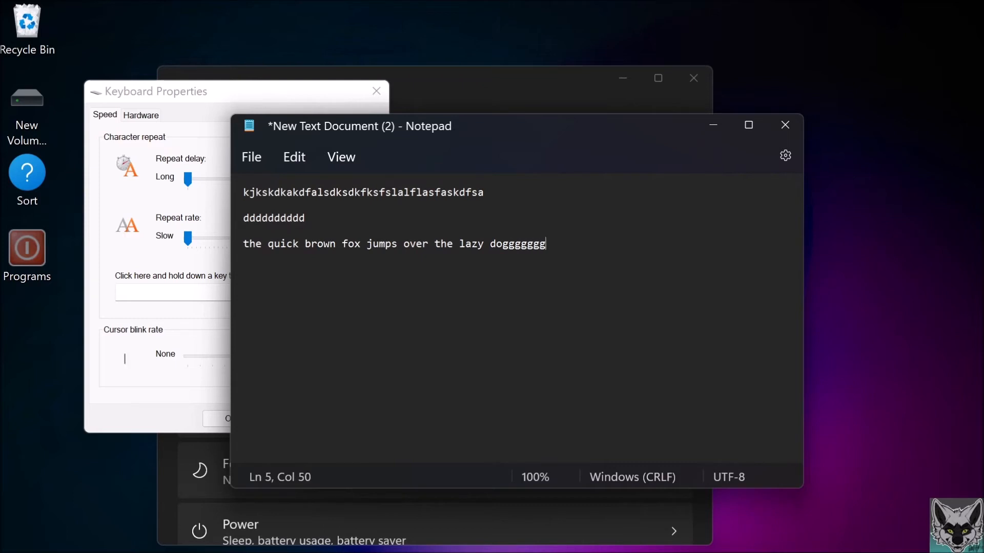
text(gggg)
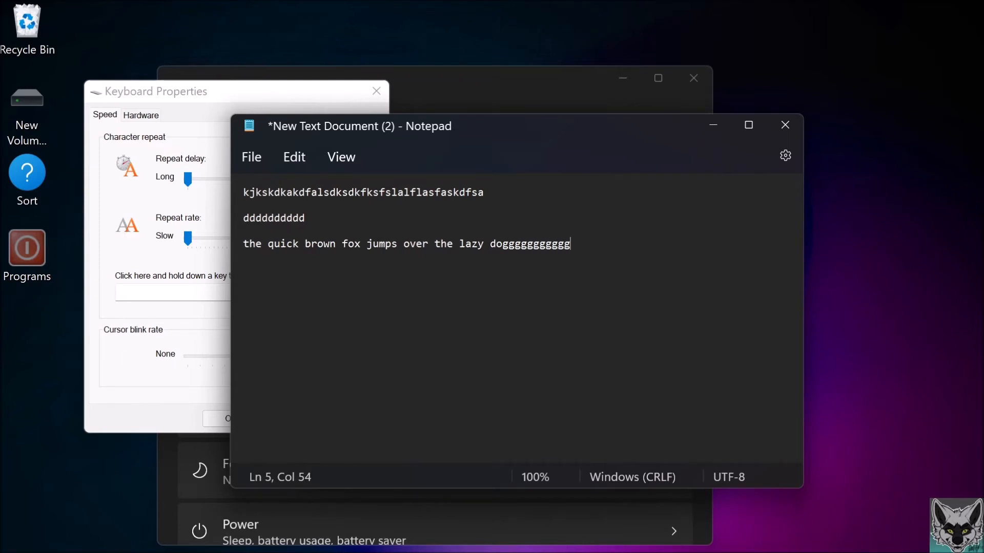
text(gggg)
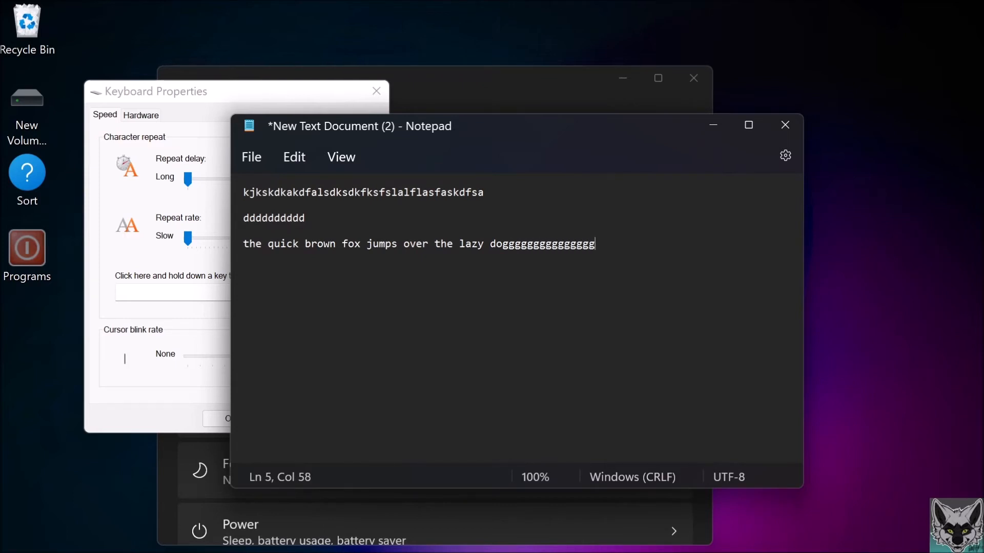
text(gggg)
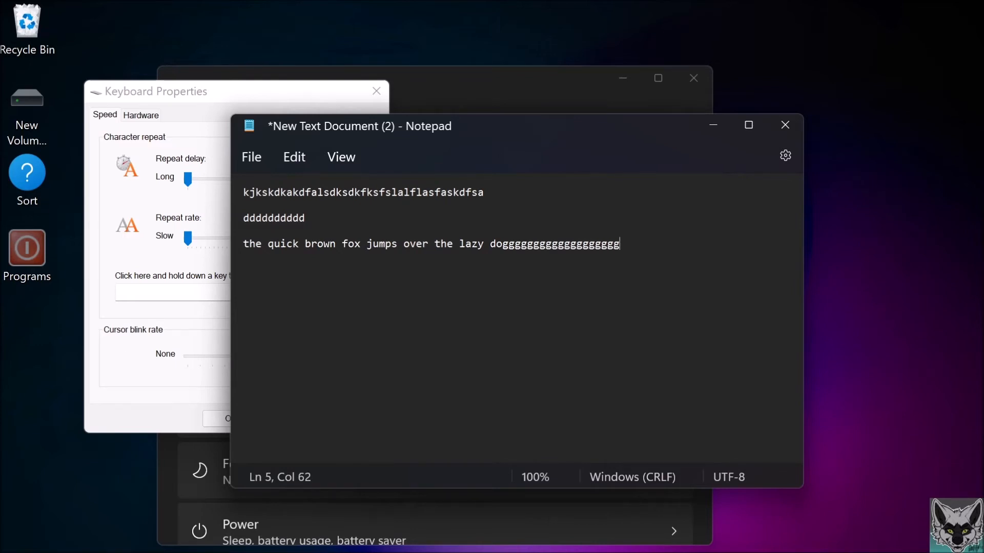
text(gggg)
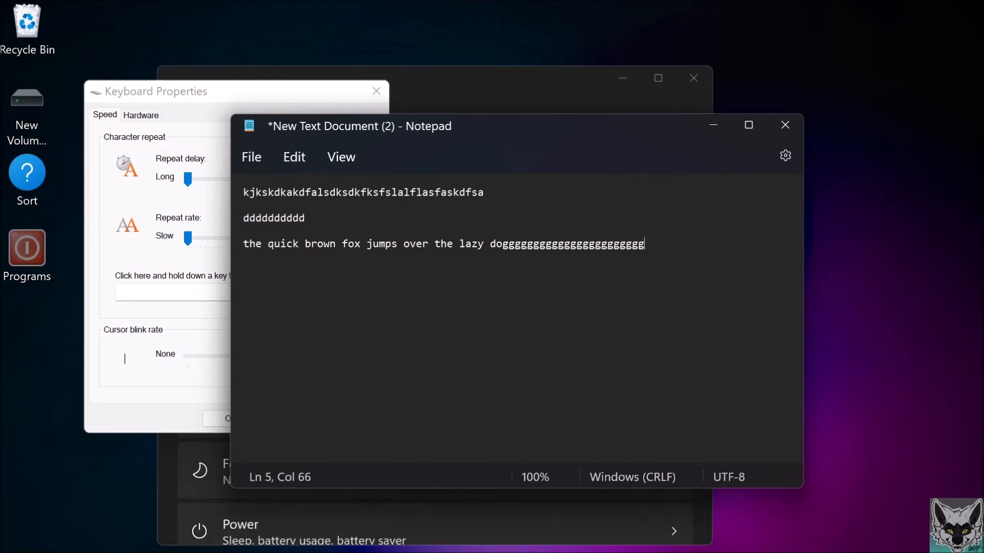
text(gggg)
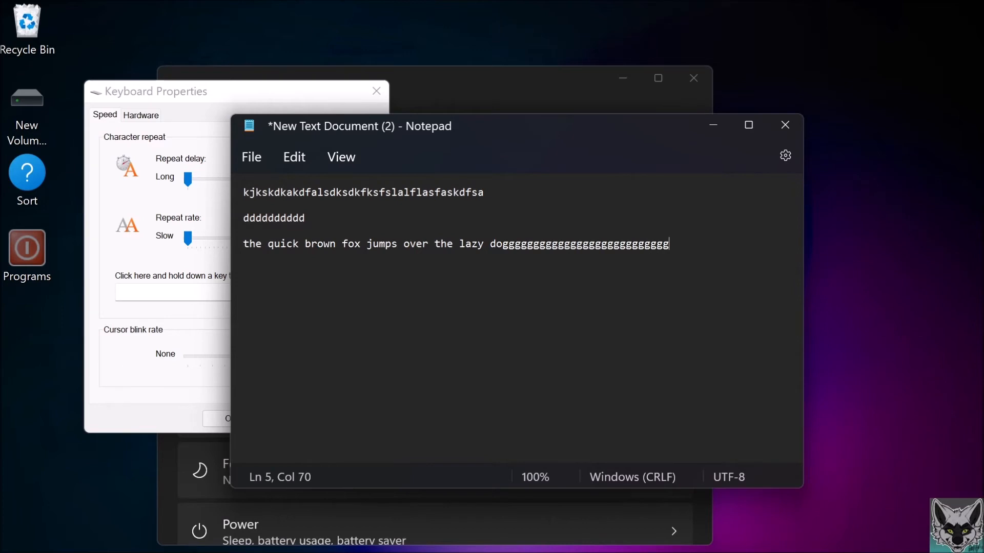
key(Backspace)
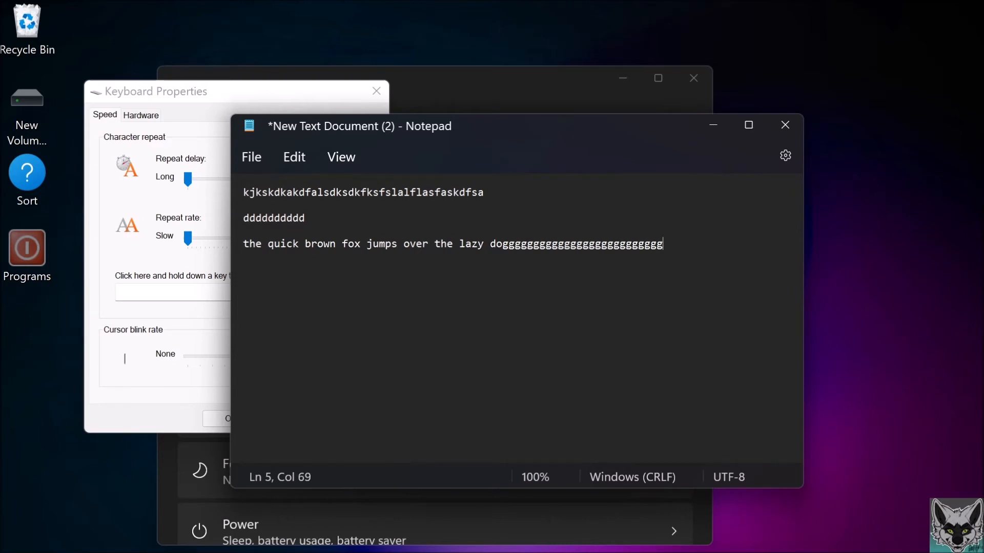
key(Backspace)
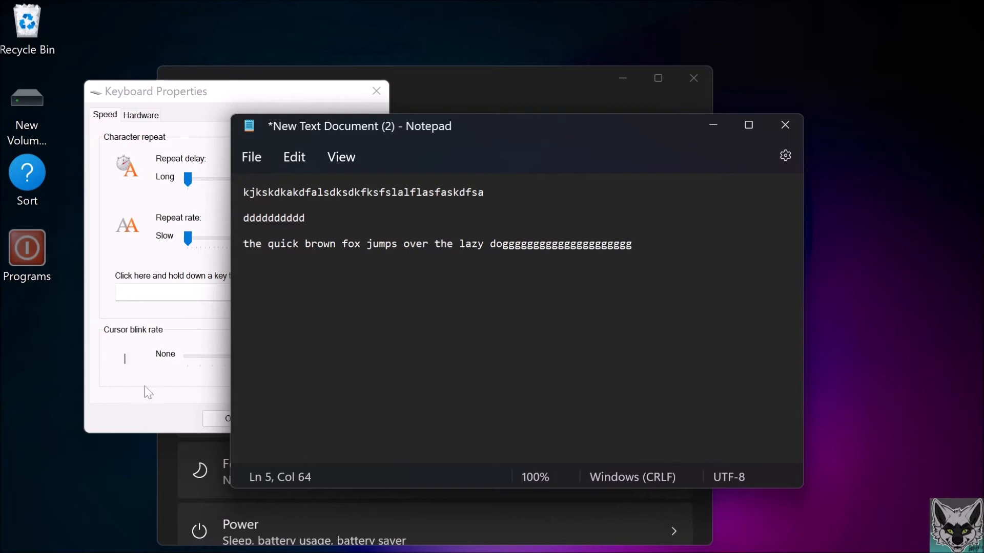
Step: Bring Keyboard Properties forward and drag the Repeat delay slider toward Short
click(156, 91)
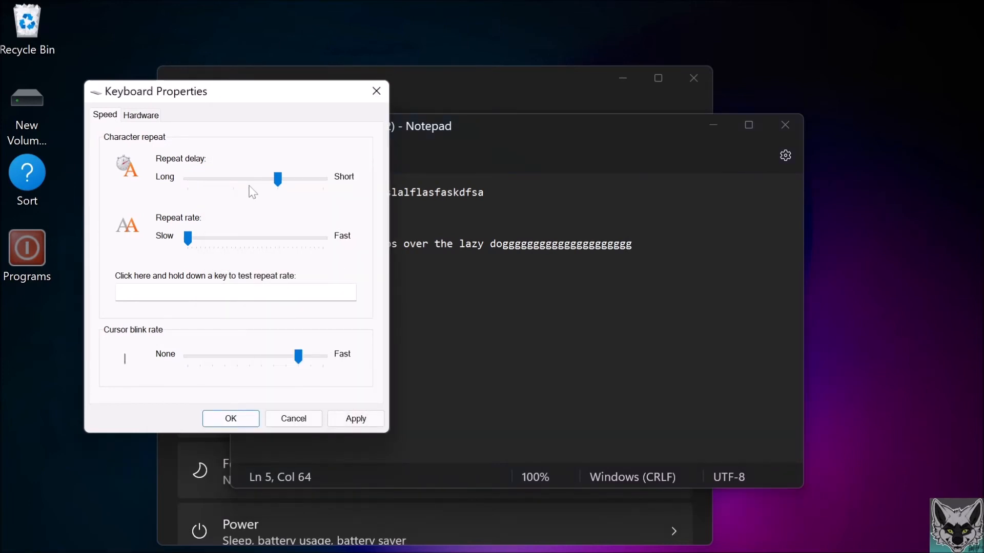
drag(188, 238, 266, 238)
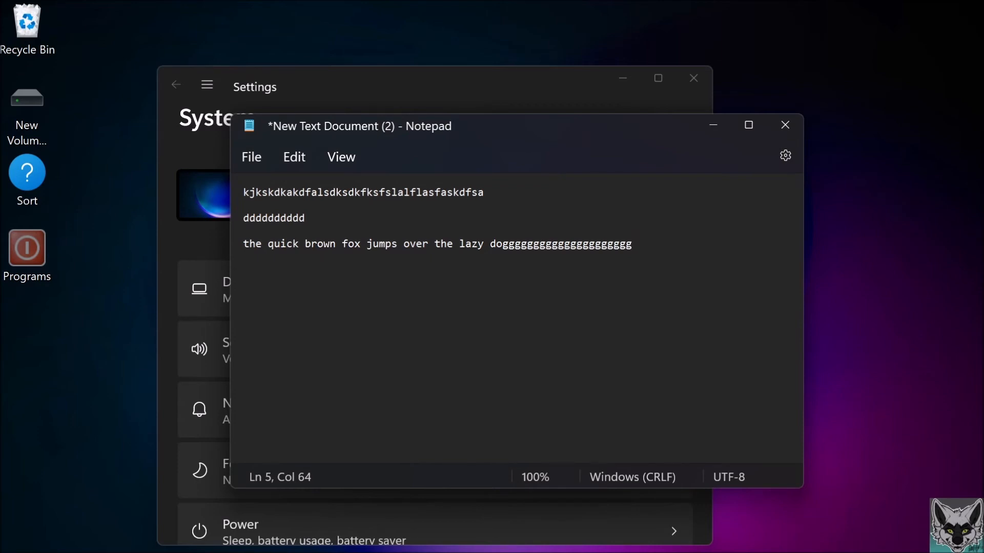
Step: Hold D on a new line to show faster repeat, trim some d's, and close Notepad
text(d)
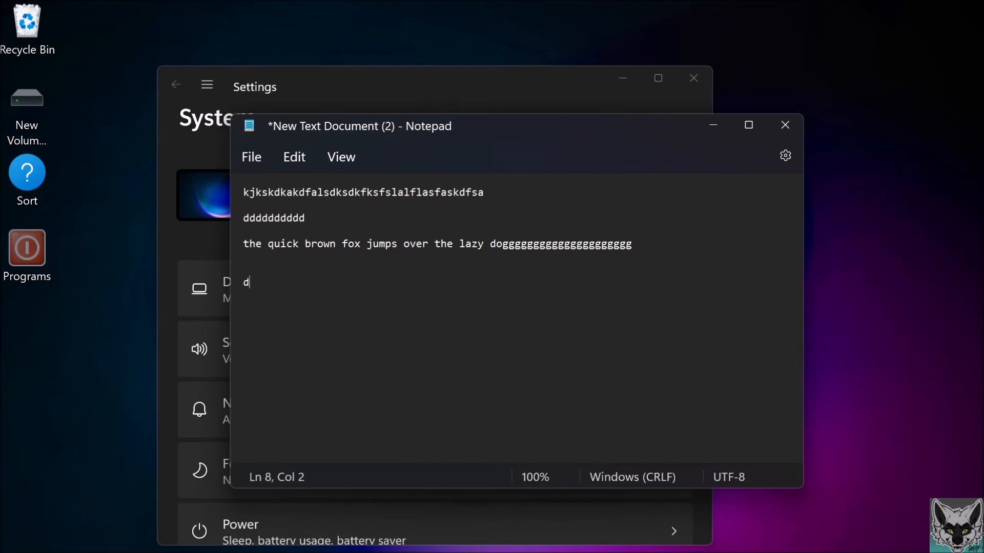
text(dddddddddddddddddddddddddddddddddddddd)
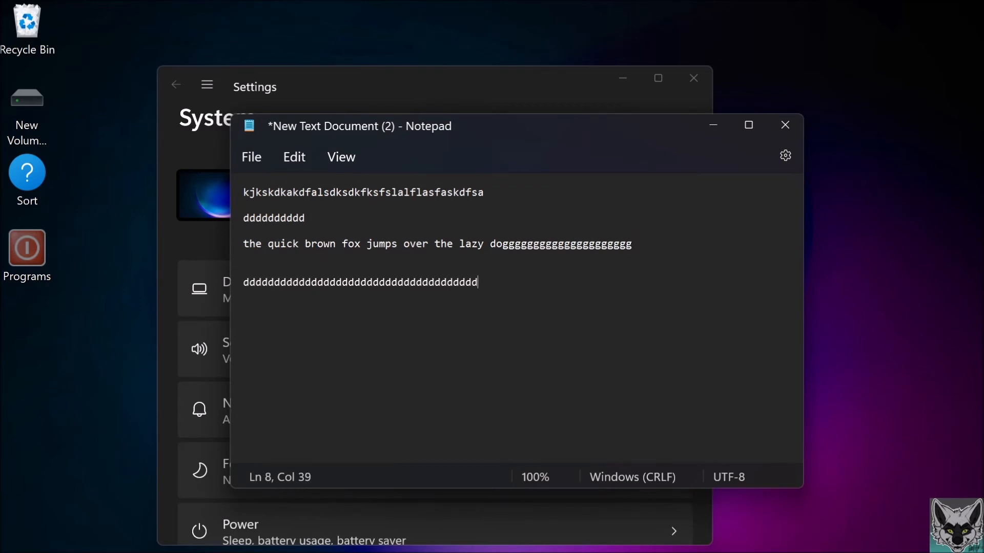
text(dddddddddddddddddddddddddddddddddddddddddddddddd)
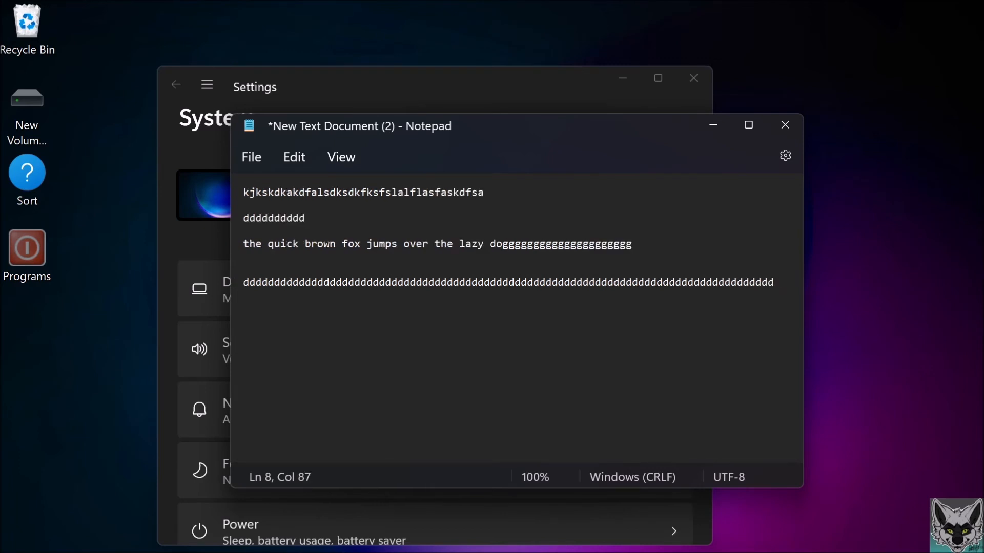
key(Backspace)
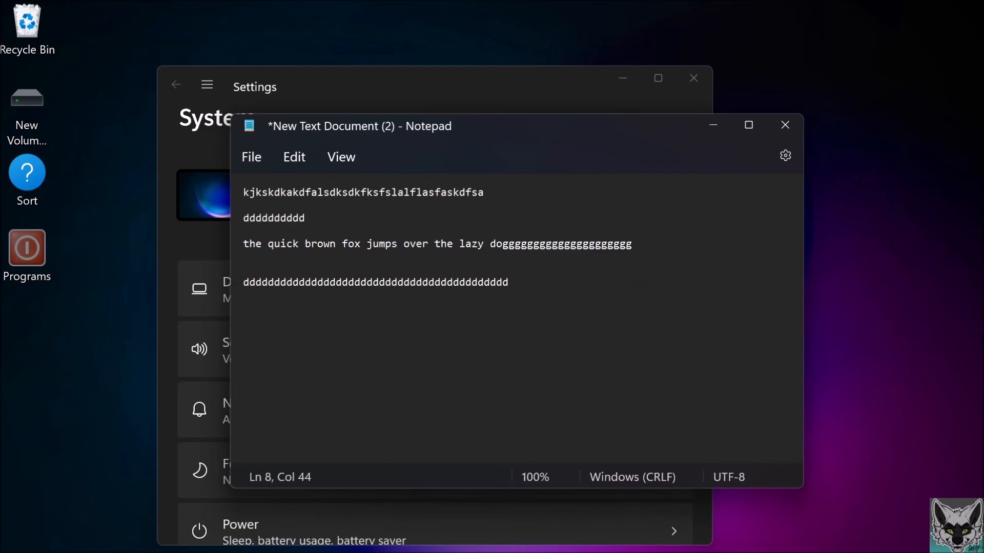
key(Backspace)
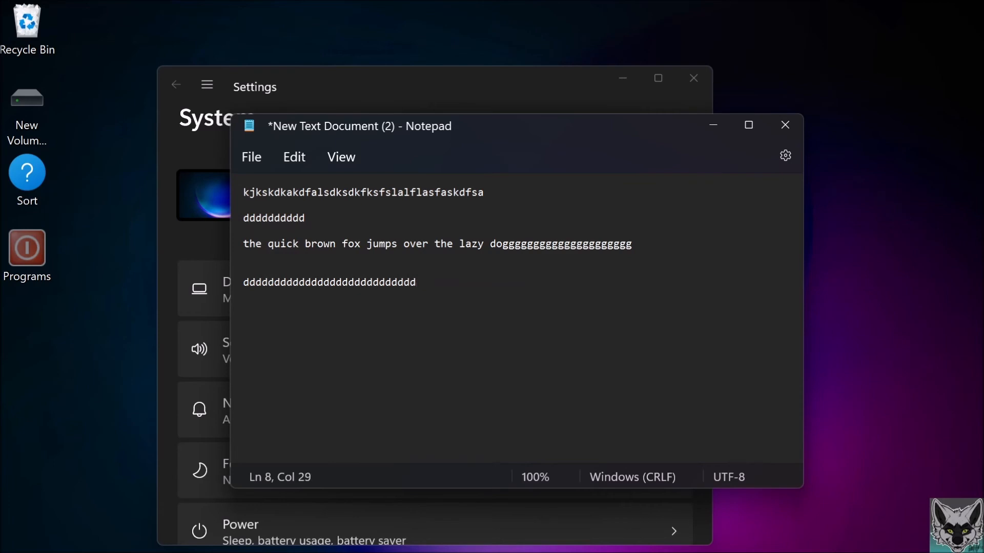
key(Backspace)
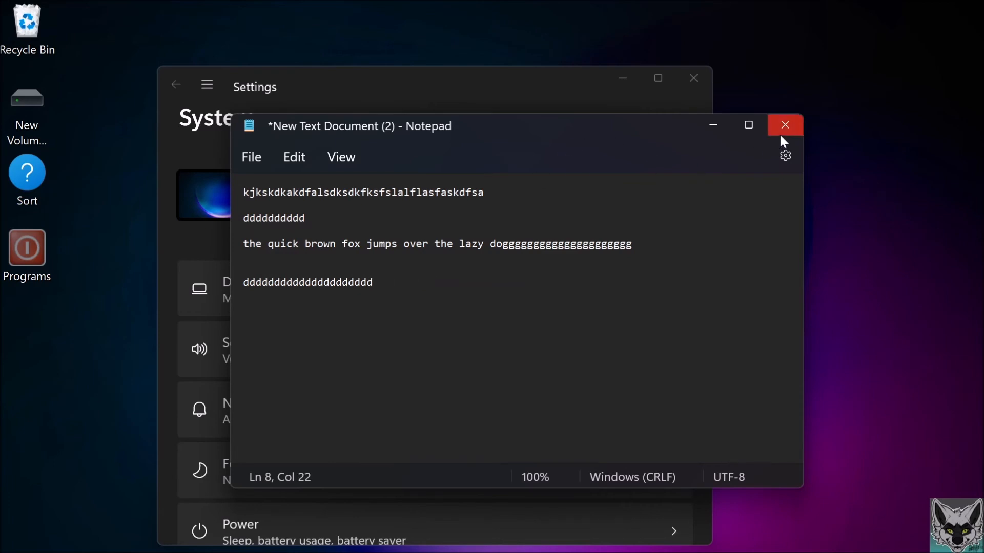
click(785, 125)
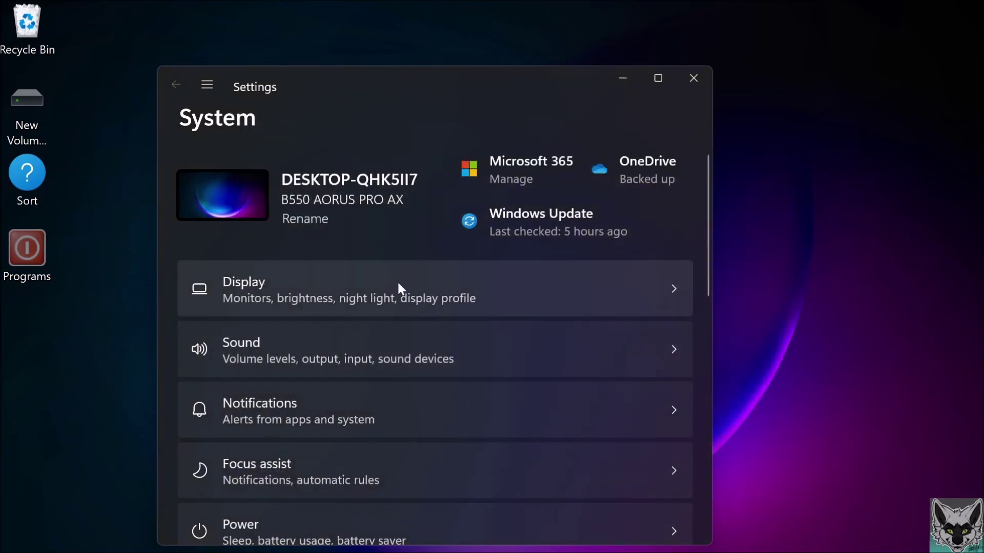
Step: Minimize Settings, relaunch it from Start, and search for 'keyboard'
click(693, 78)
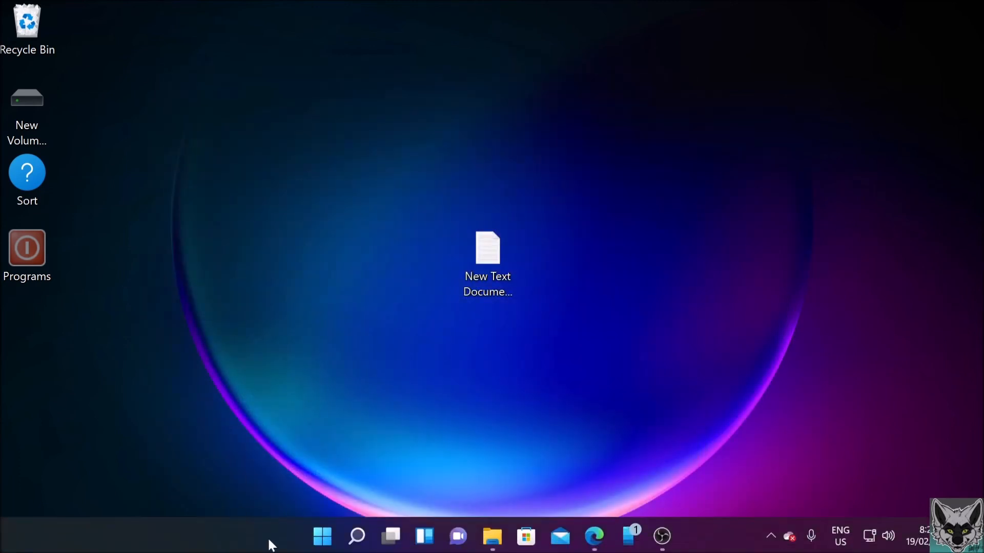
click(319, 537)
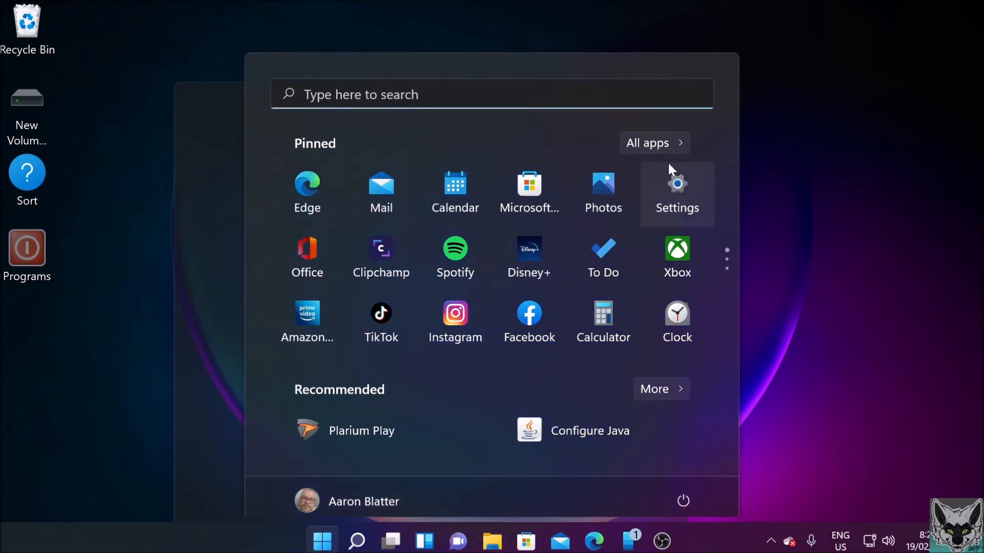
click(677, 192)
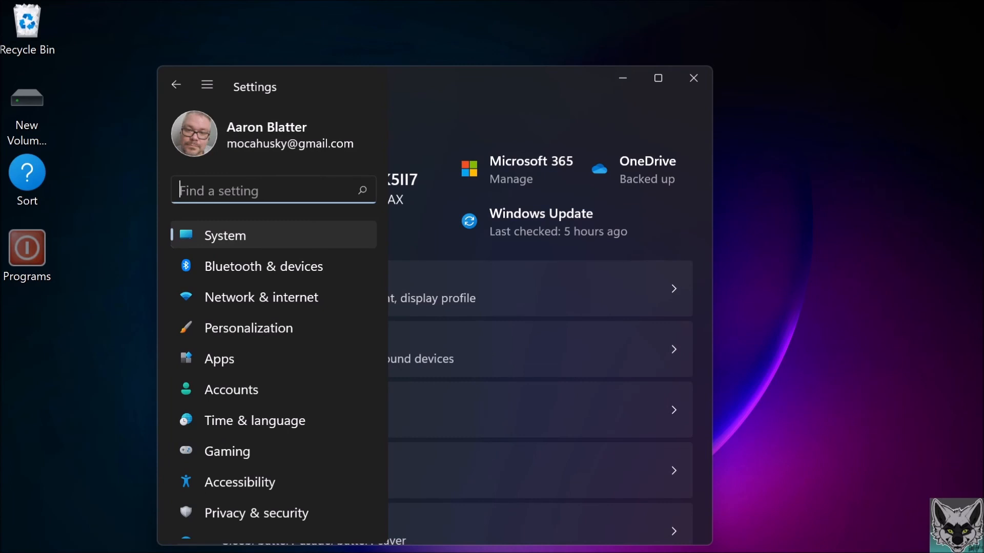
text(keyboard)
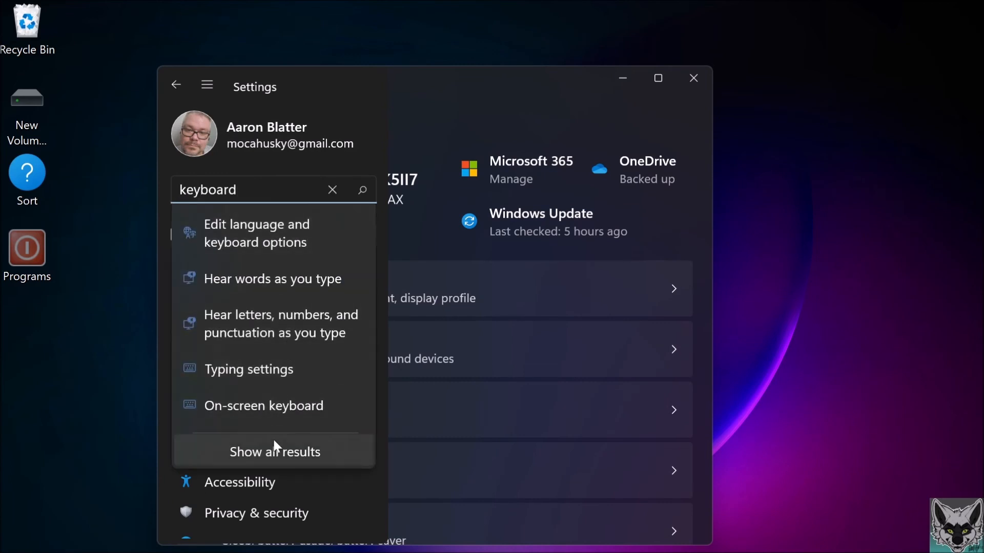
Step: Open Keyboard Properties from all results to check speed, close it, and minimize Settings
click(274, 451)
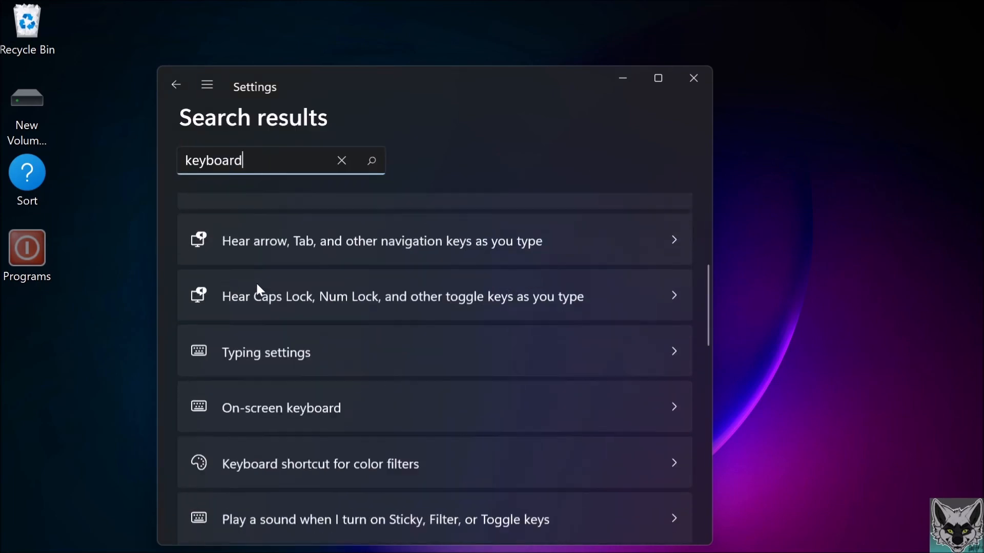
scroll(down, 3)
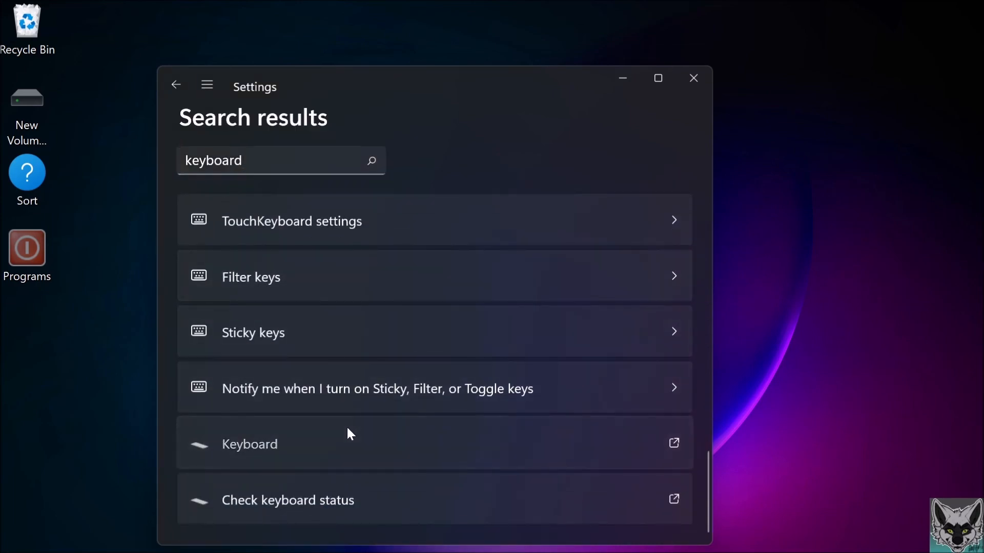
click(249, 444)
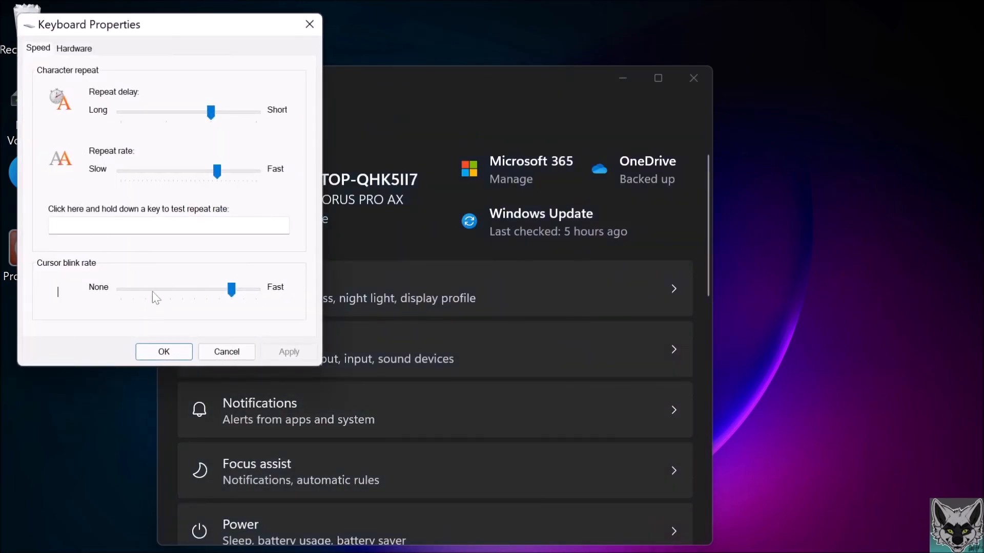
click(164, 352)
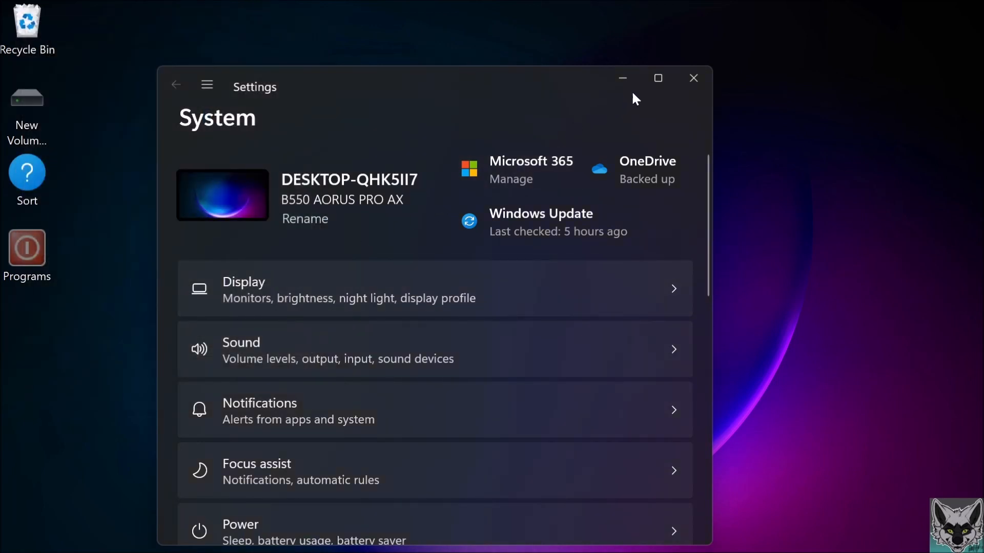
click(693, 78)
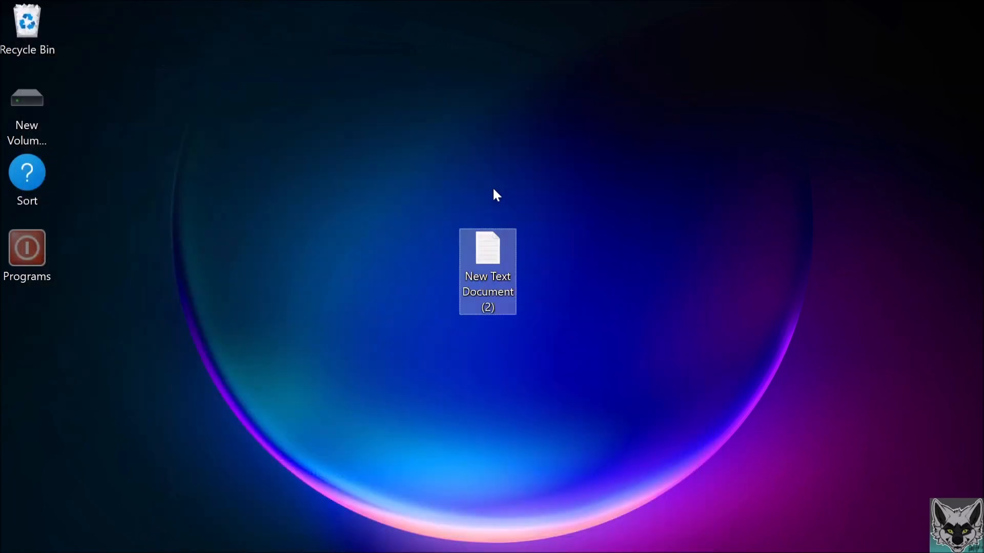